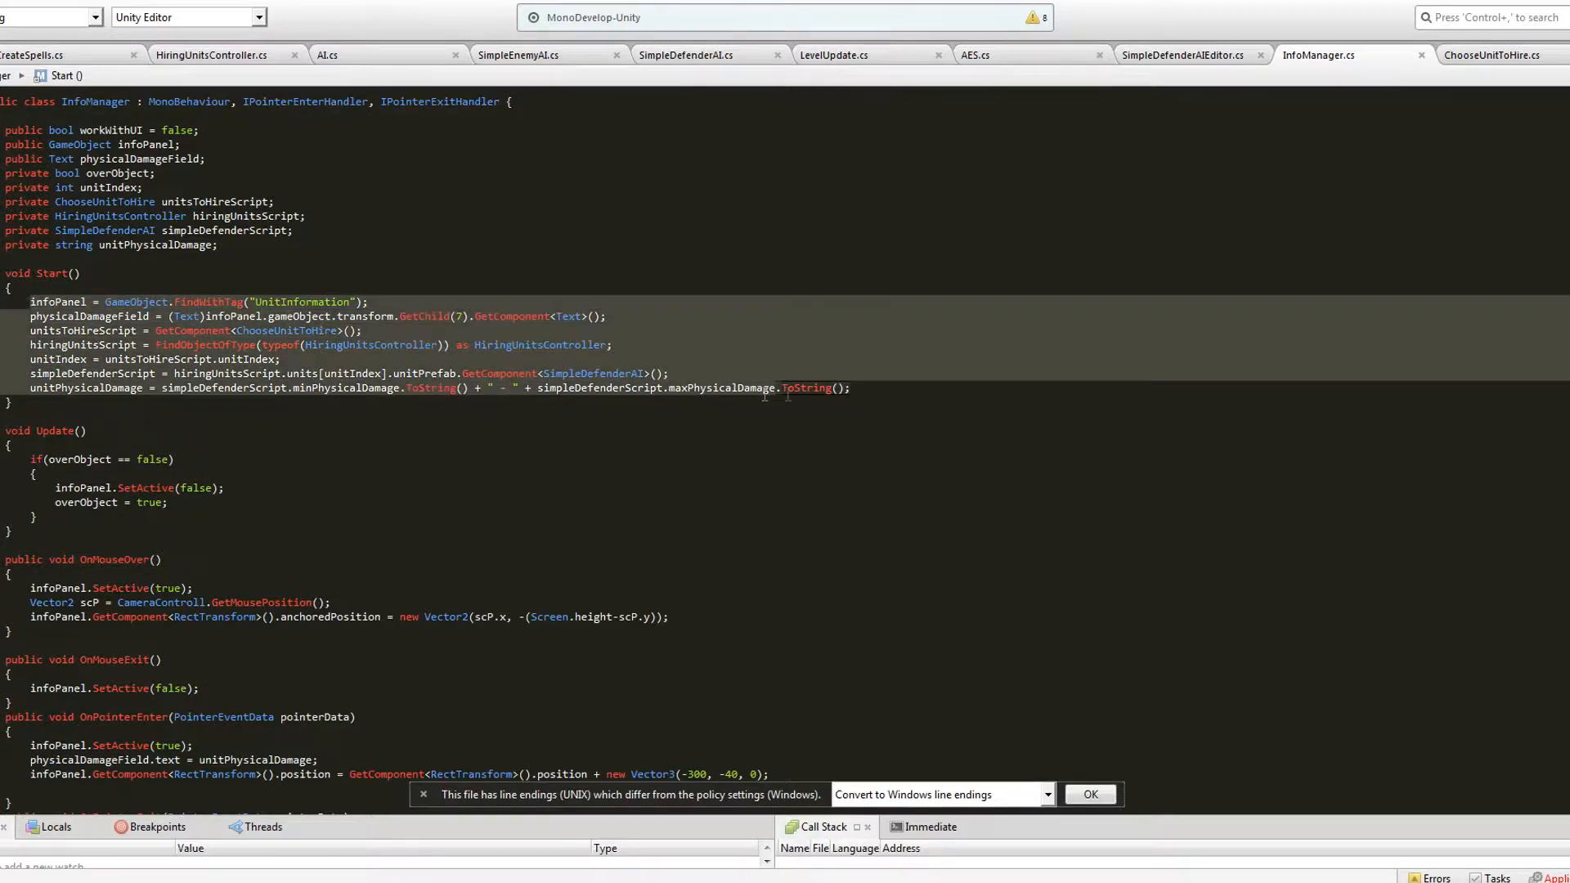
- Leave the InfoManager script in MonoDevelop and switch back to the running Unity scene
scroll("down", 3)
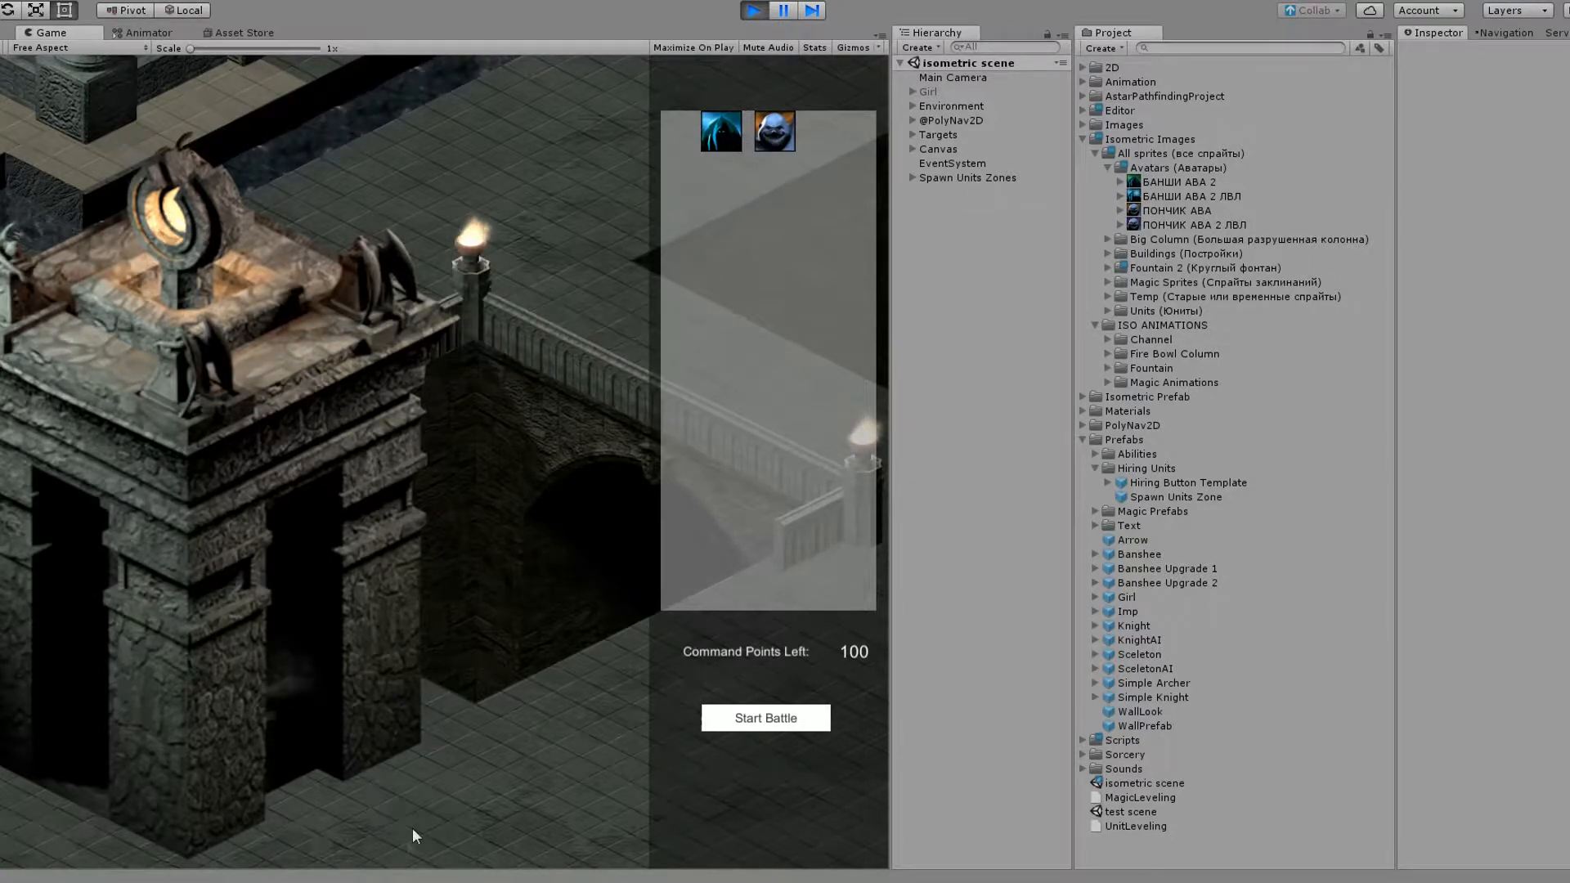
left_click(764, 718)
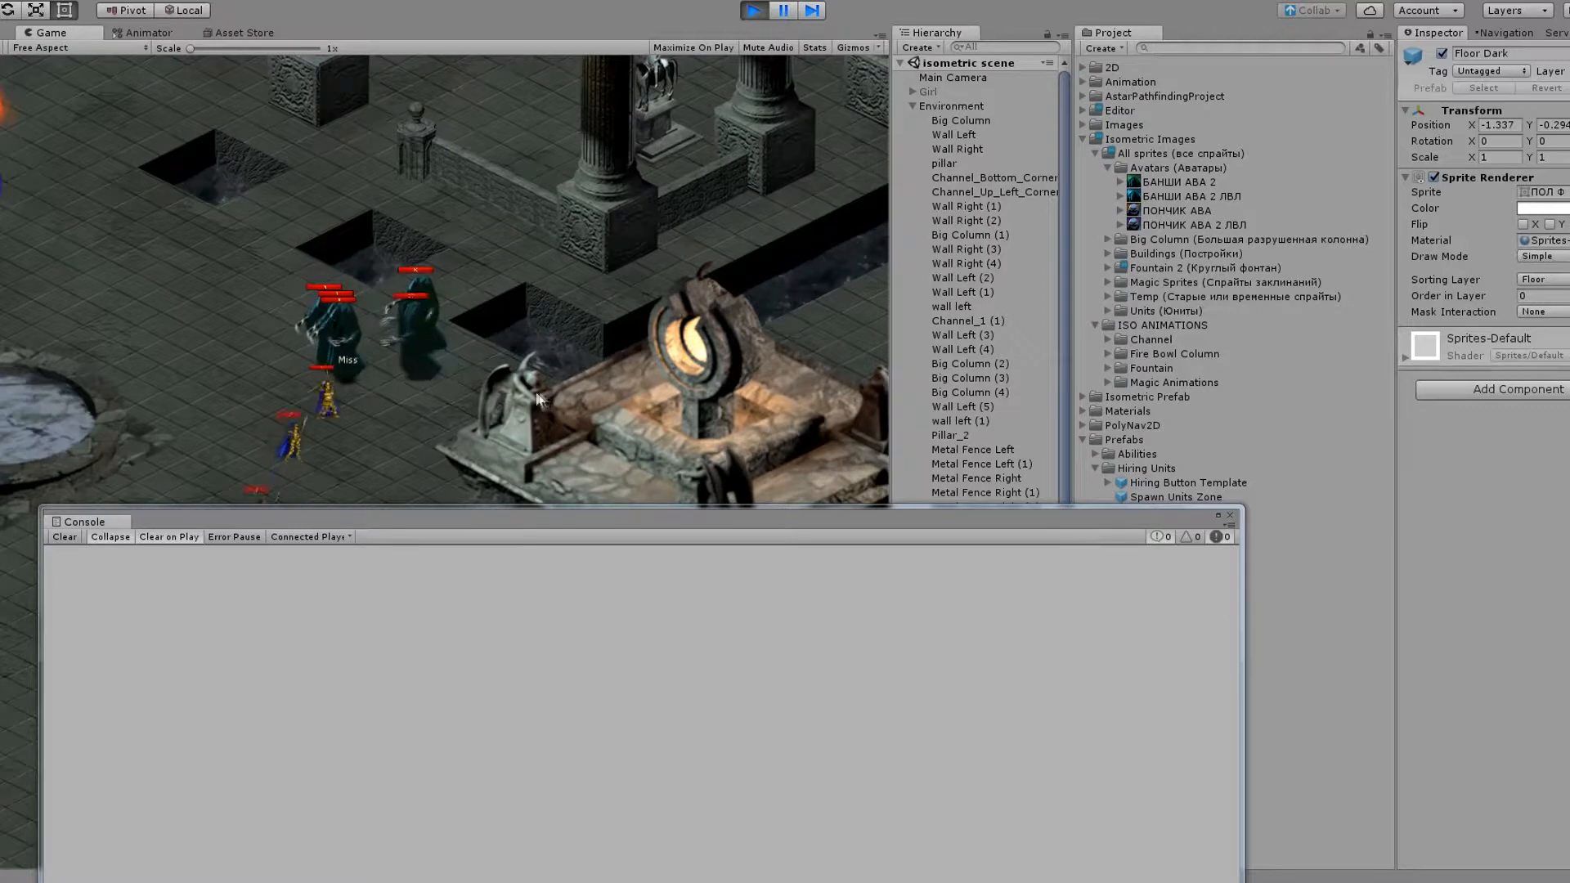